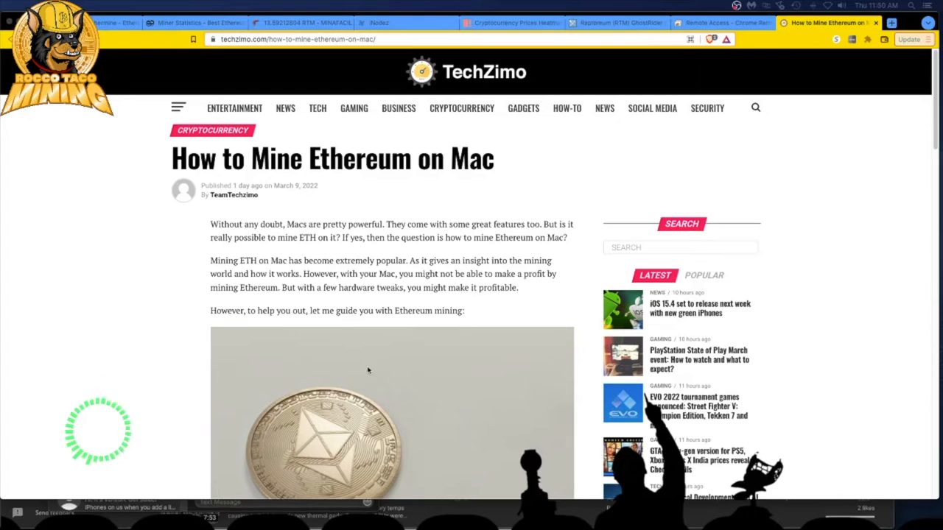
mouse_move(89, 394)
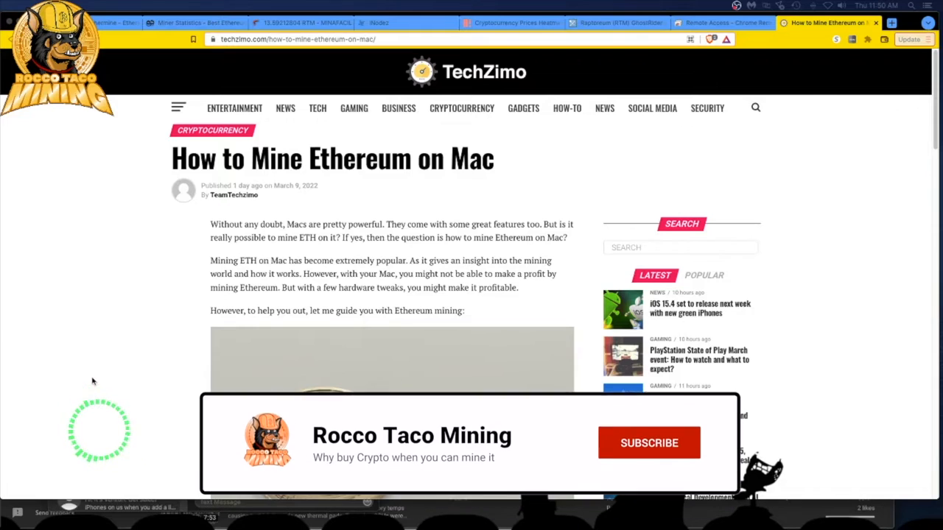
Scroll past the coin image to the 'Mining Ethereum: What's Your Purpose?' section on cloud and hobby mining
left_click(648, 443)
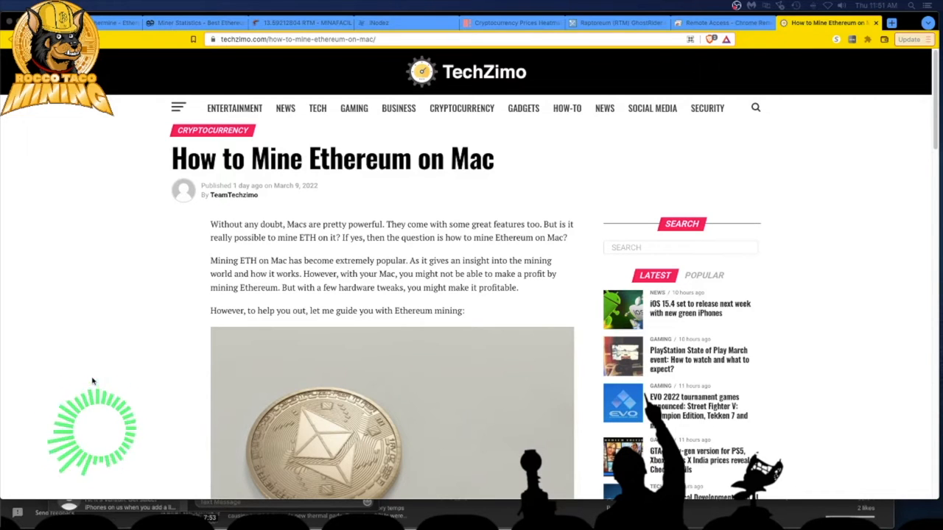
mouse_move(123, 334)
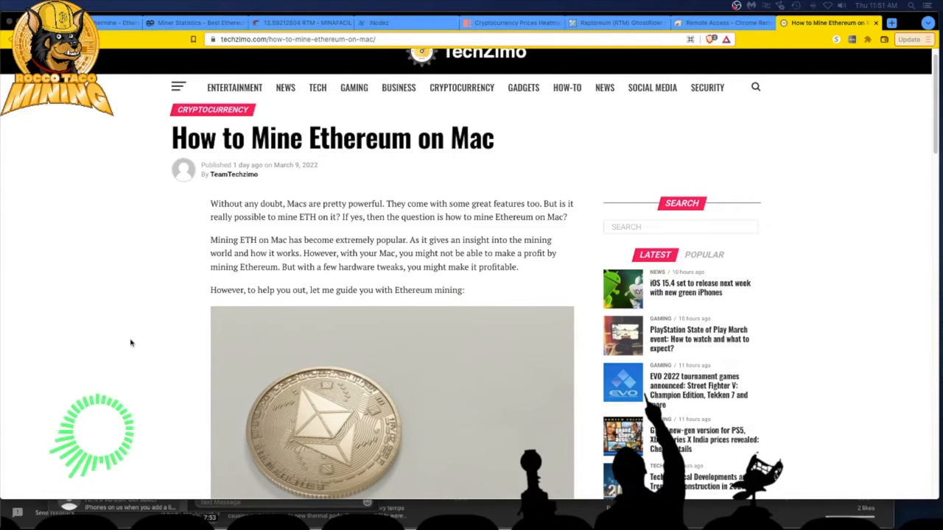
scroll("down", 3)
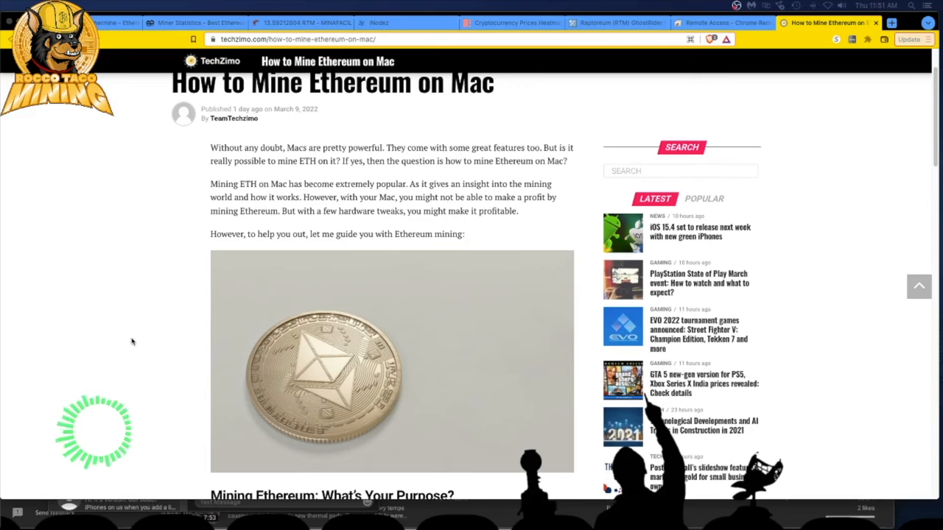
scroll("down", 3)
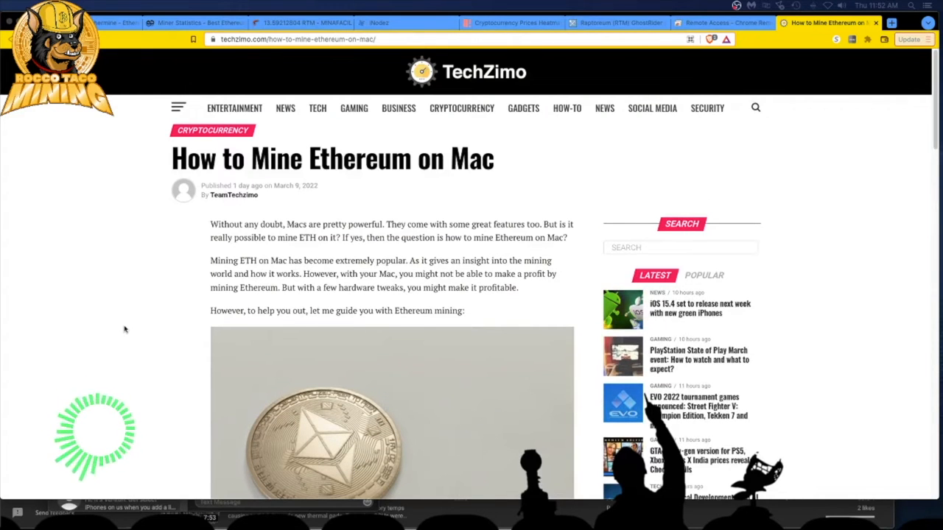
scroll("down", 3)
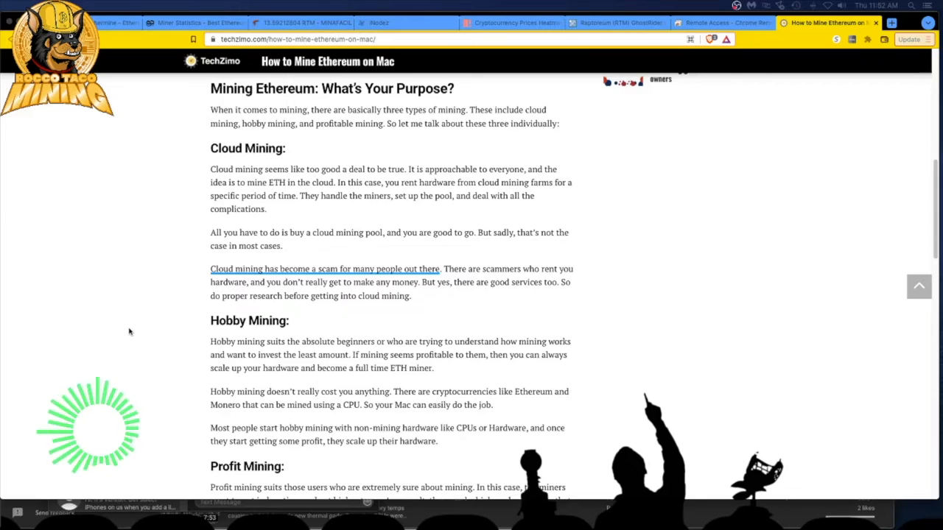
Scroll through Profit Mining down to the 'How to Mine Ethereum on Mac?' heading
scroll("down", 3)
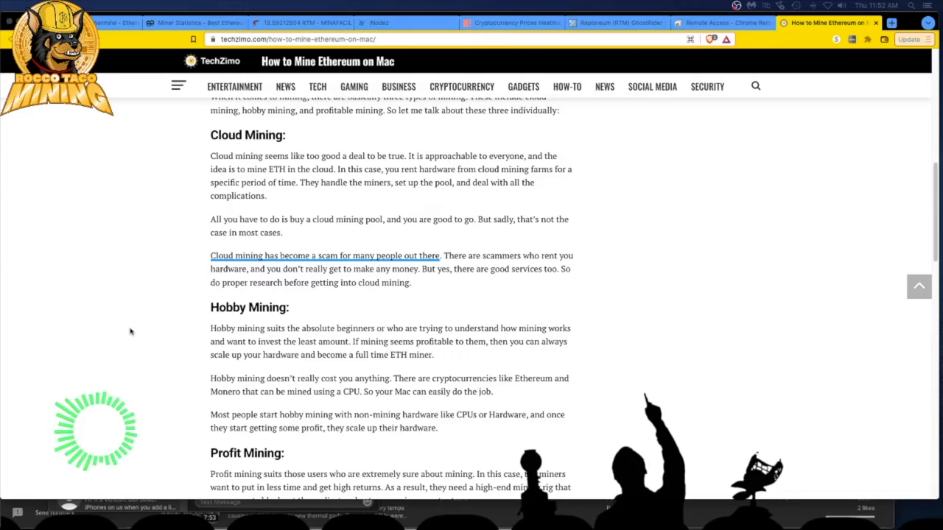
scroll("down", 3)
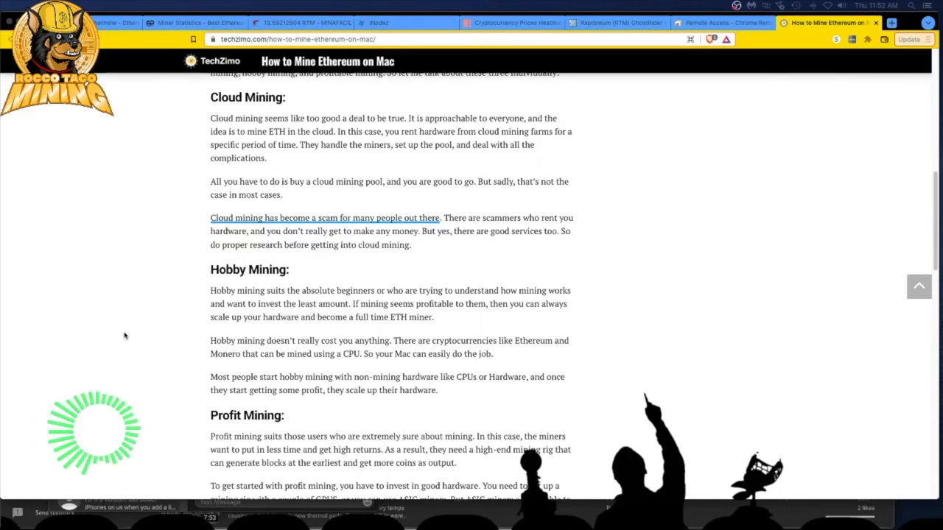
scroll("down", 3)
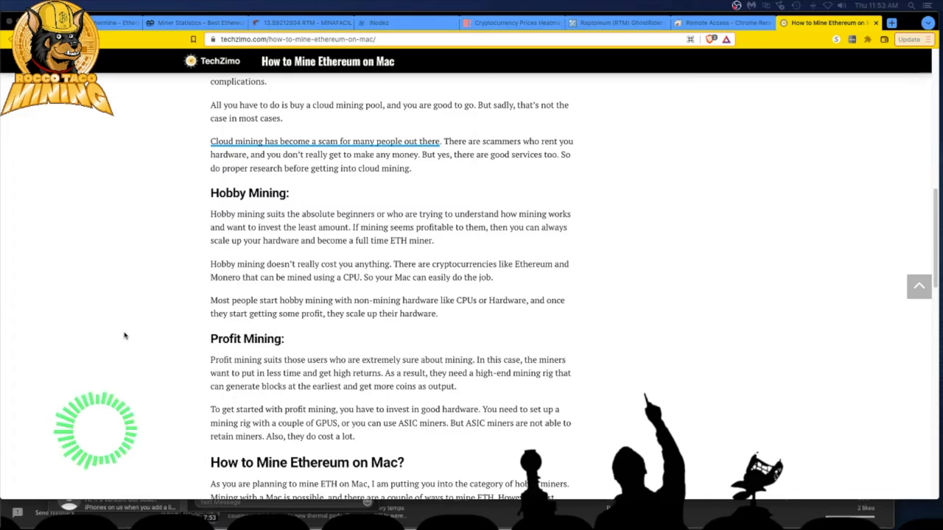
mouse_move(185, 306)
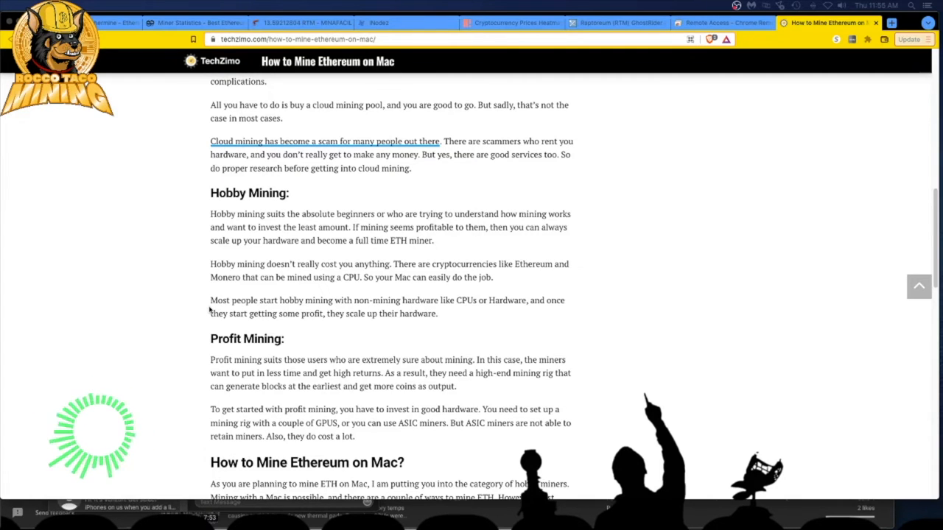
Scroll until the full Minergate getting-started bullet list is visible
scroll("down", 3)
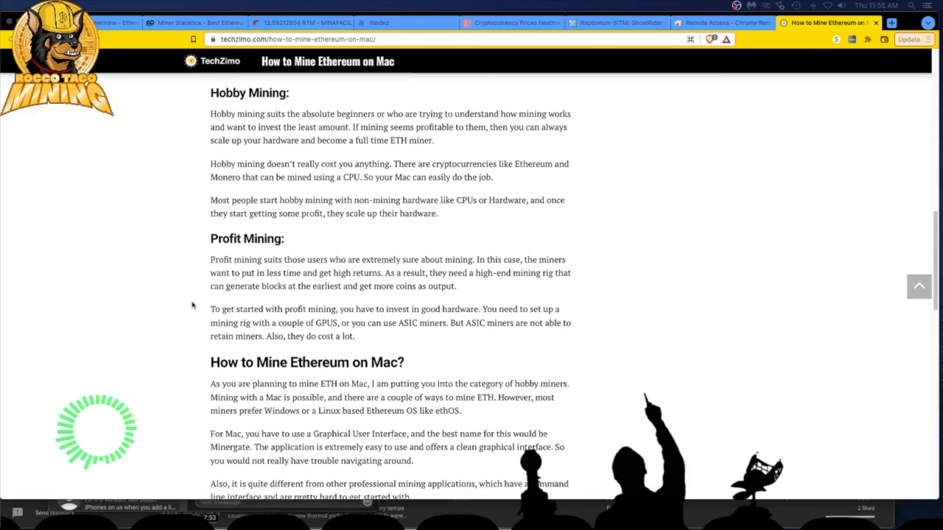
scroll("down", 3)
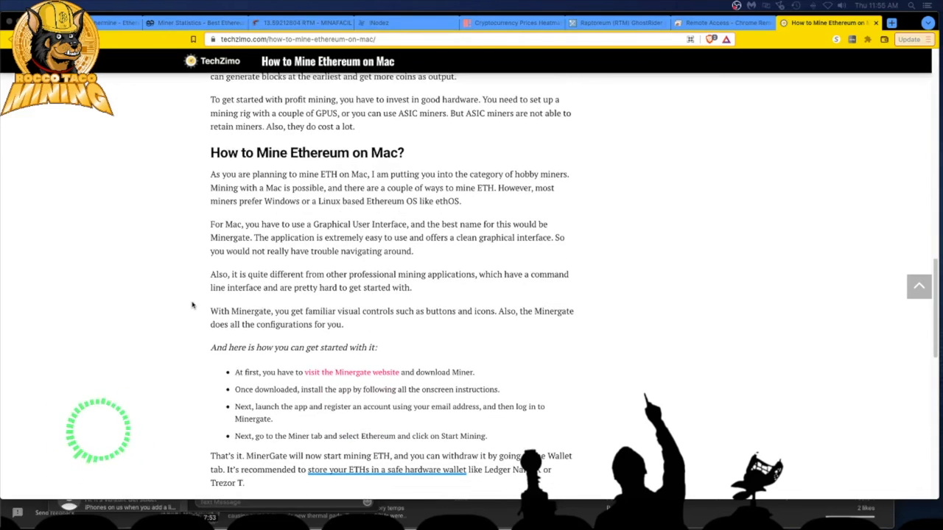
scroll("down", 3)
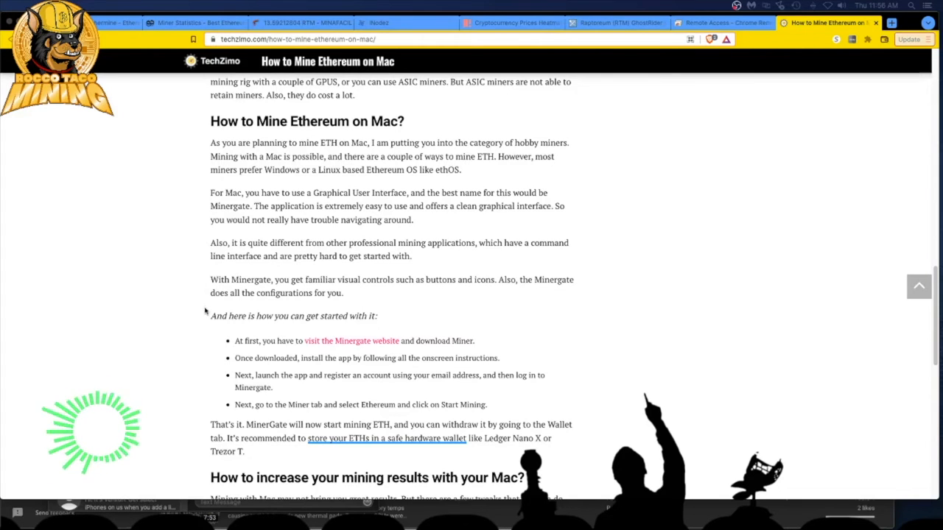
Scroll to the mining-results section's paragraphs on Thunderbolt 3 and external GPUs
scroll("down", 3)
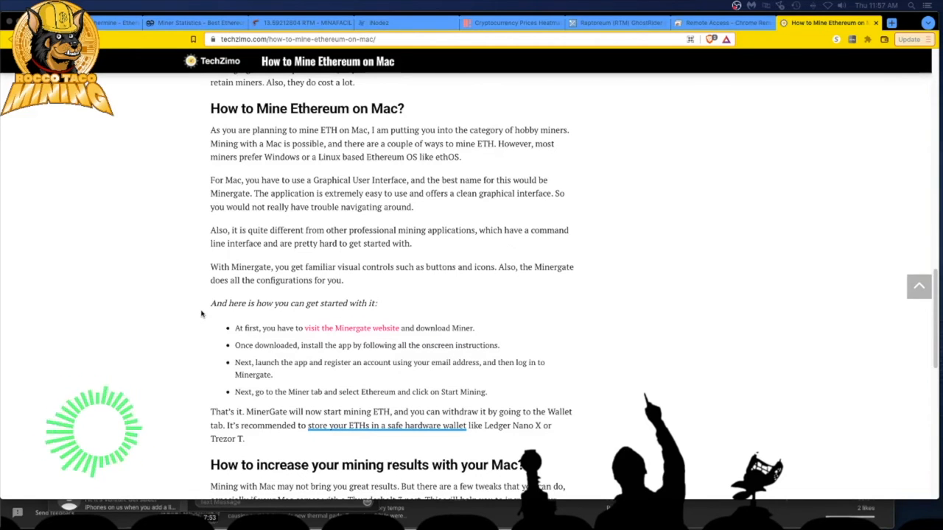
mouse_move(262, 324)
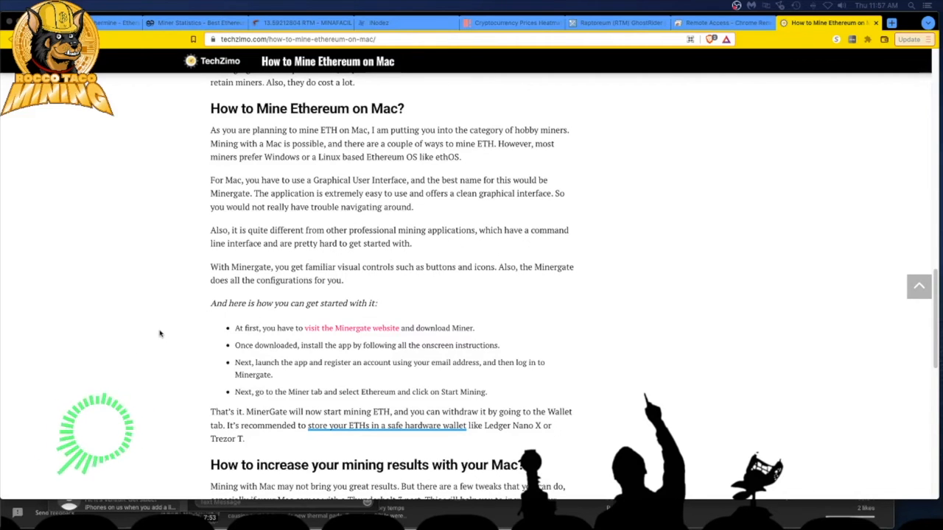
scroll("down", 3)
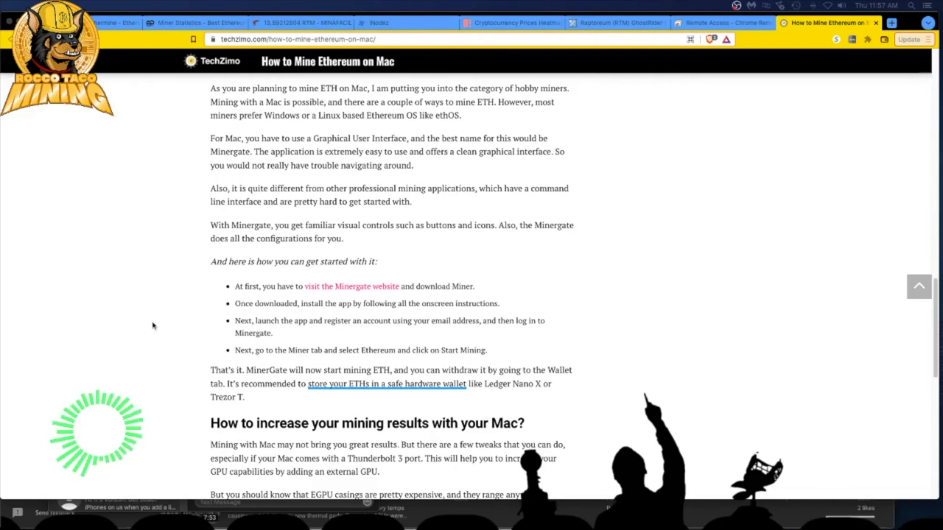
Scroll down to the 'Helpful Tool: Download a CPU Temperature App' heading on Mac overheating
scroll("down", 3)
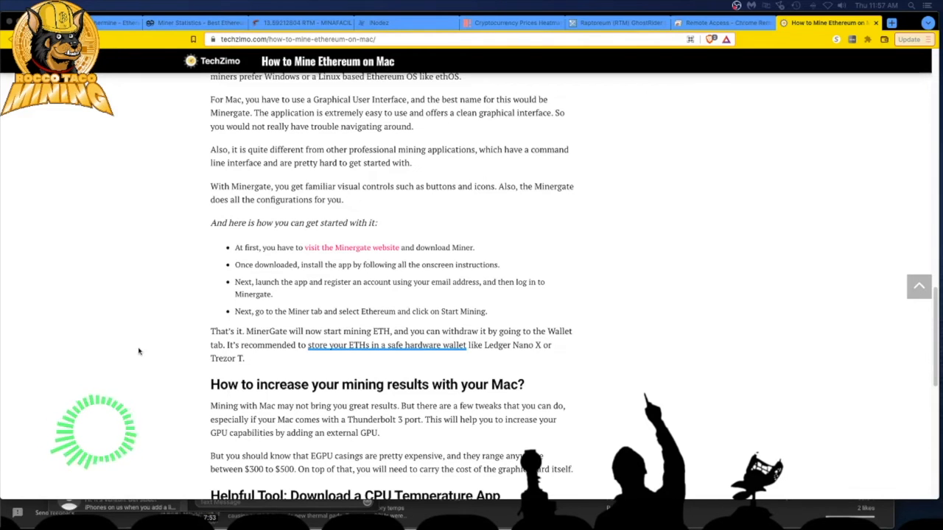
scroll("down", 3)
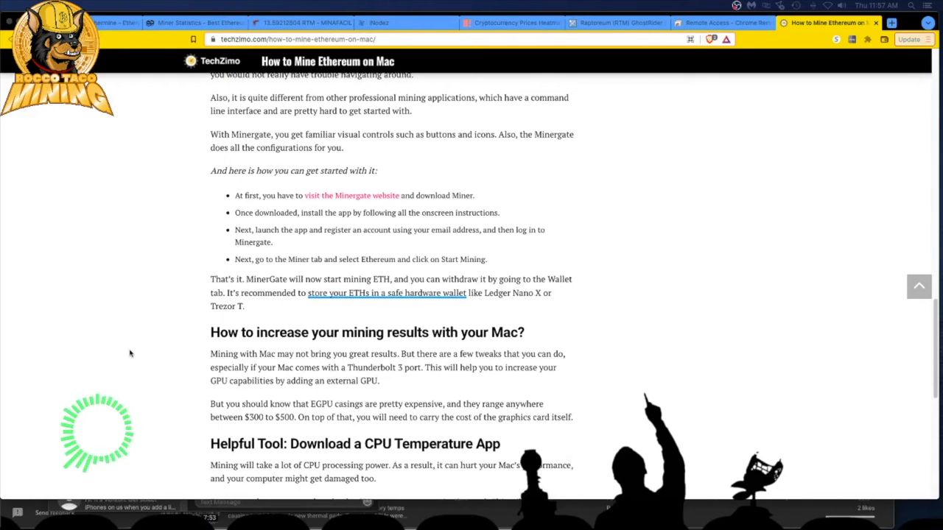
scroll("down", 3)
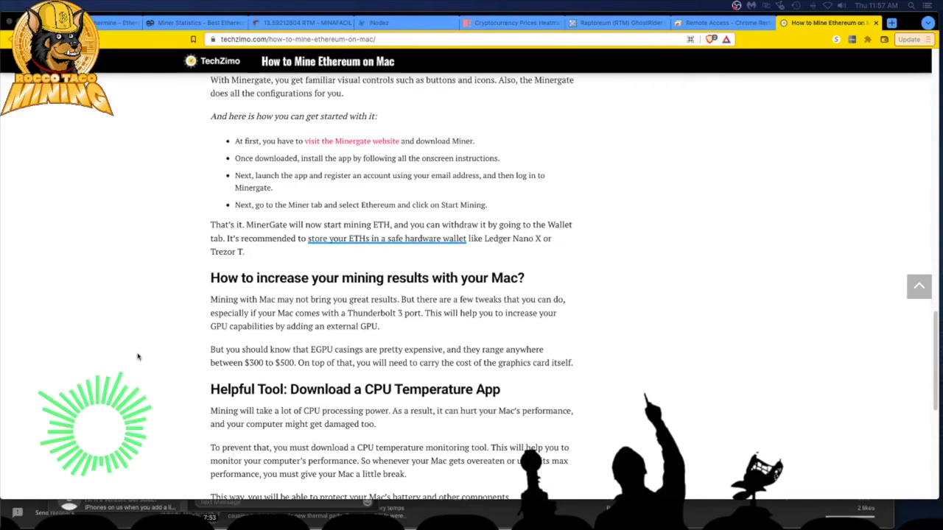
Scroll slightly to reveal the paragraph naming smcFanControl 2.6
scroll("down", 3)
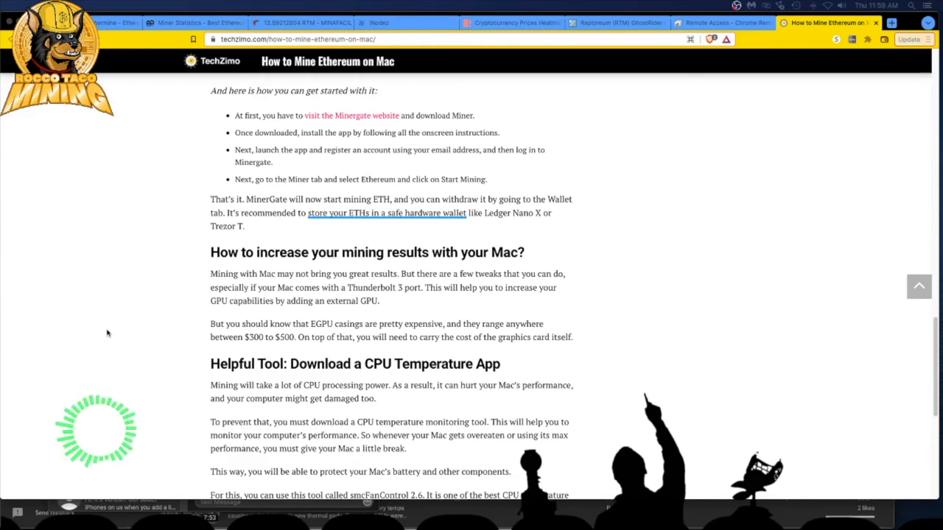
Scroll past Final Words to the Related Topics, Click to Comment section and footer
scroll("down", 3)
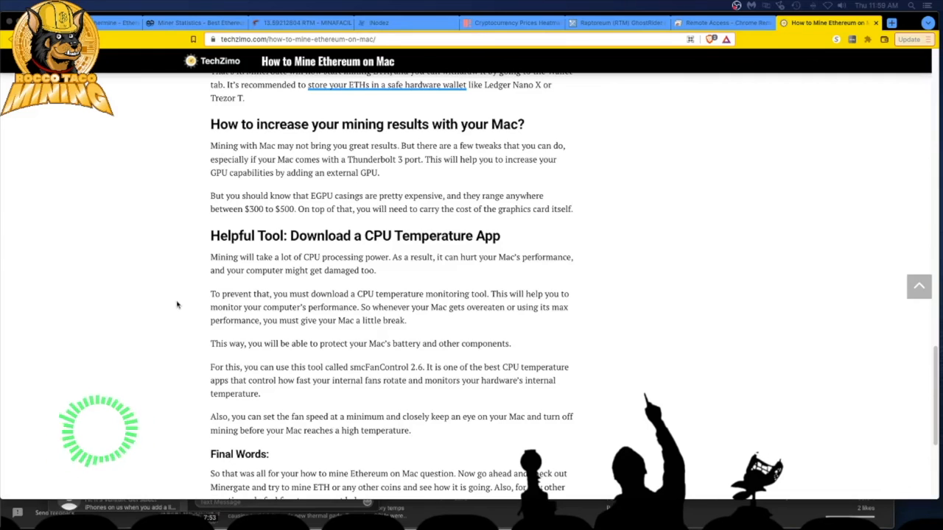
mouse_move(161, 334)
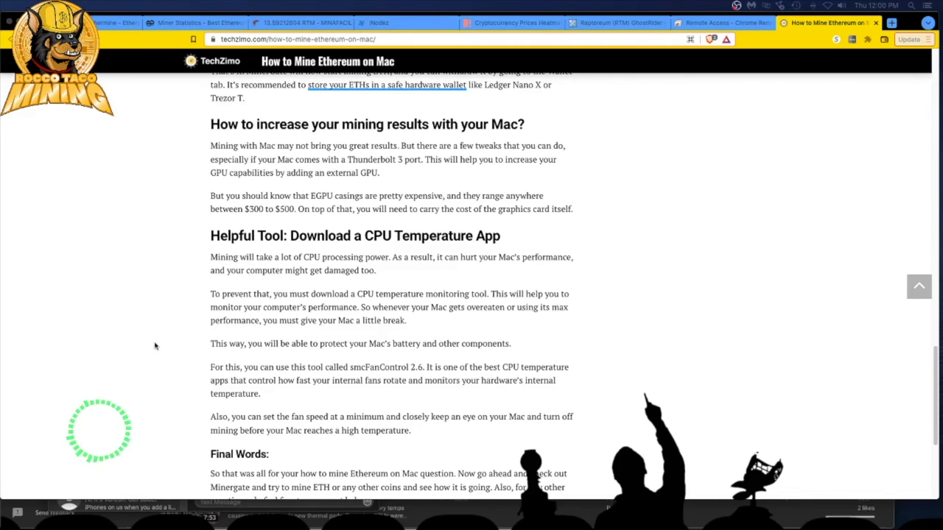
scroll("down", 3)
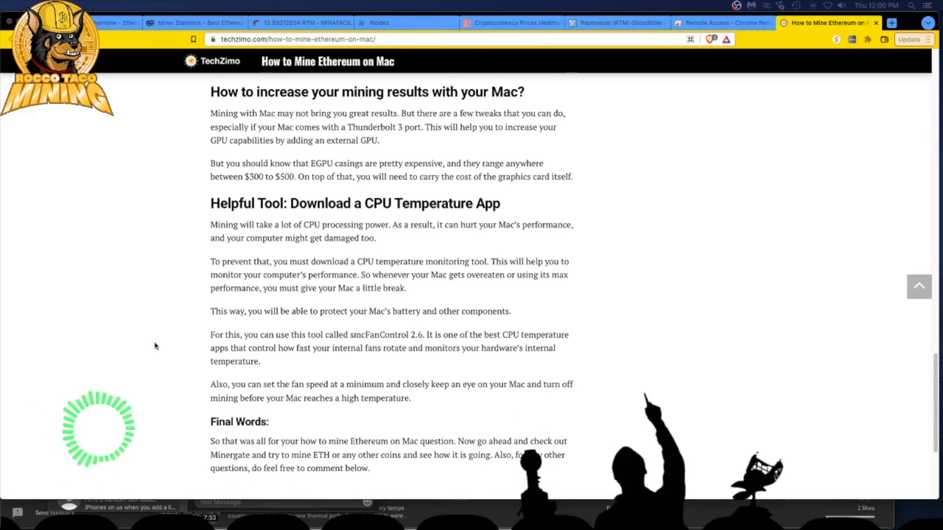
scroll("down", 3)
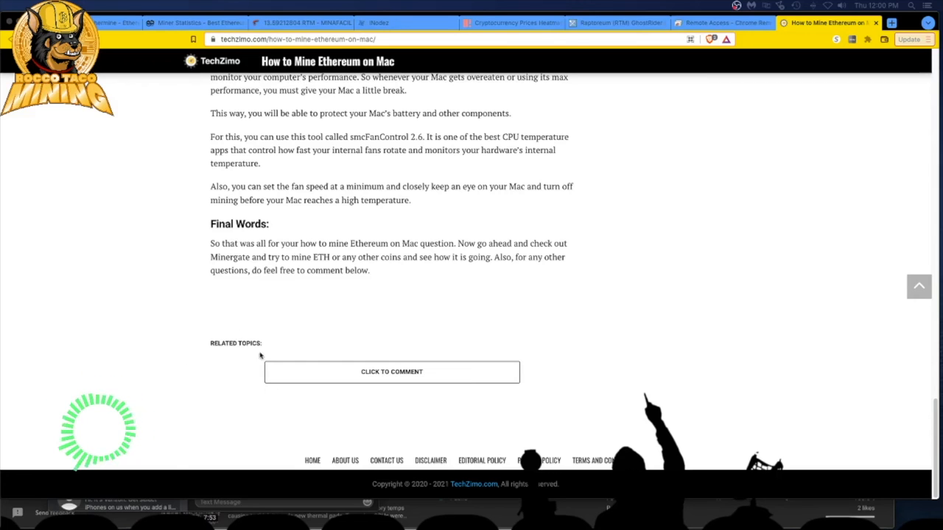
Return to the article's title, introduction and coin image at the top of the page
left_click(391, 372)
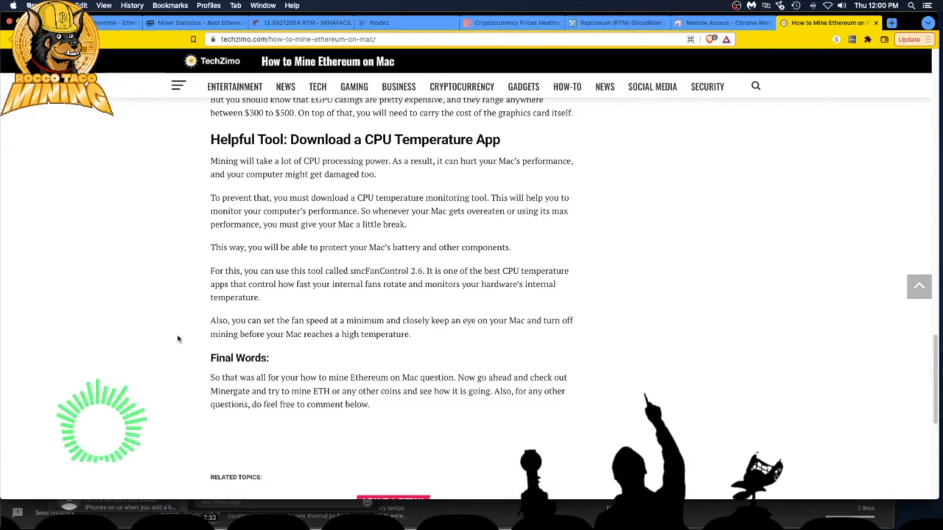
scroll("up", 3)
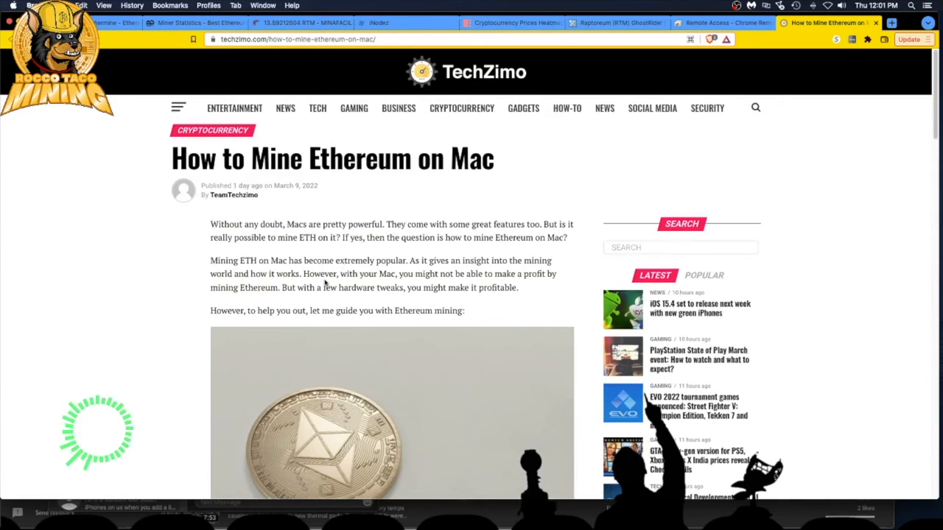
scroll("down", 3)
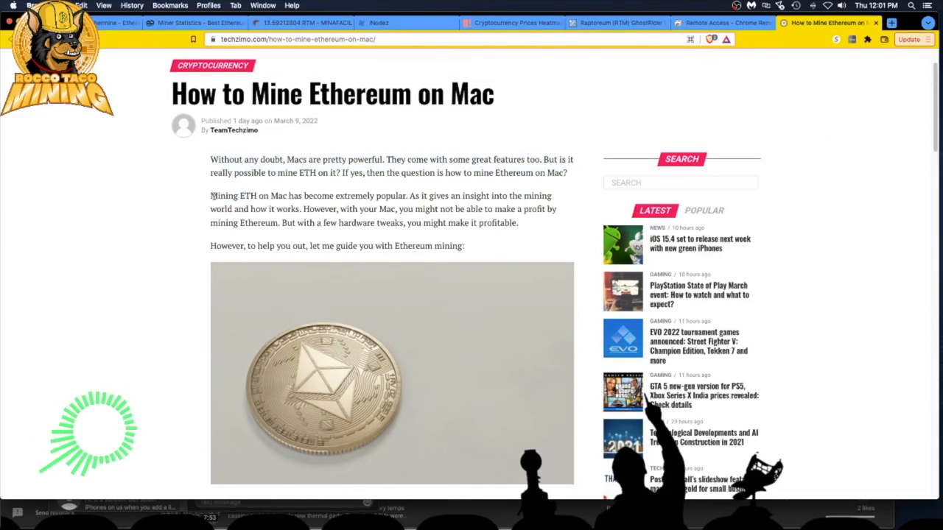
Select 'you might not be able to make a profit' in the second paragraph
left_click_drag(210, 195, 405, 196)
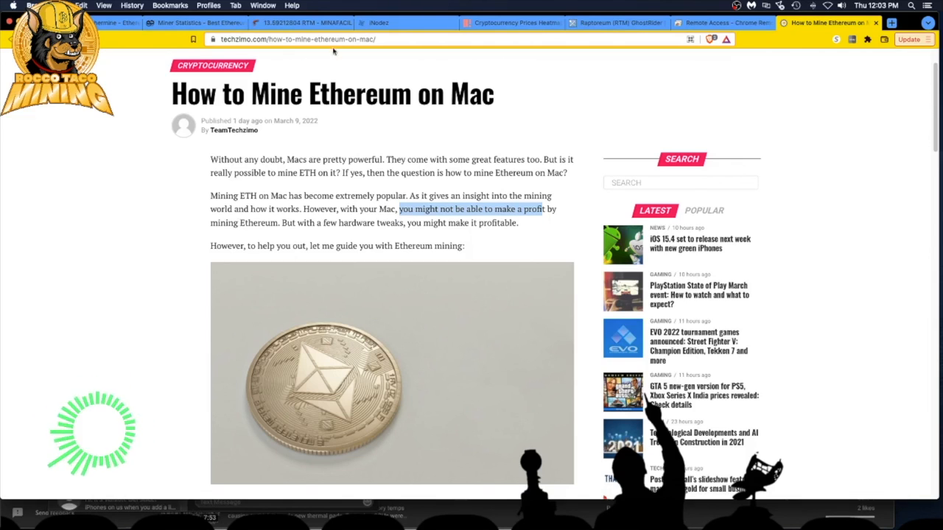
mouse_move(136, 321)
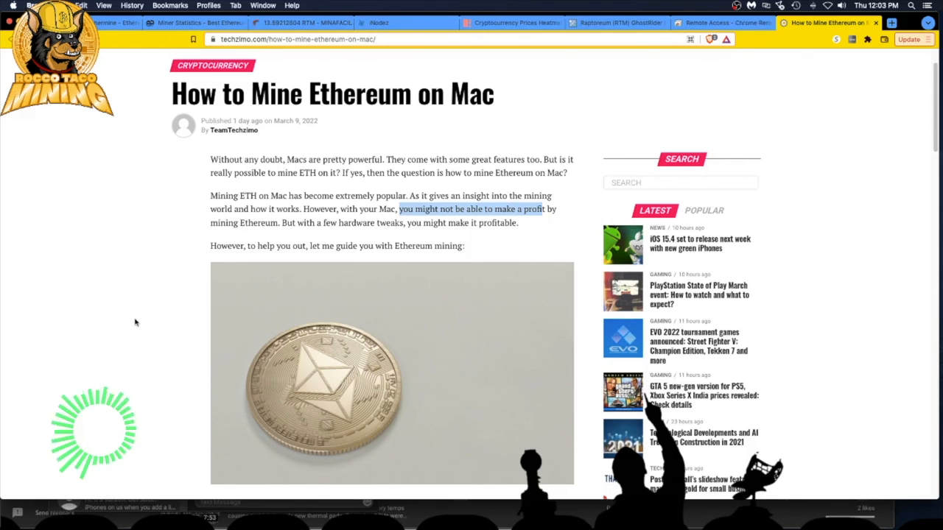
scroll("down", 3)
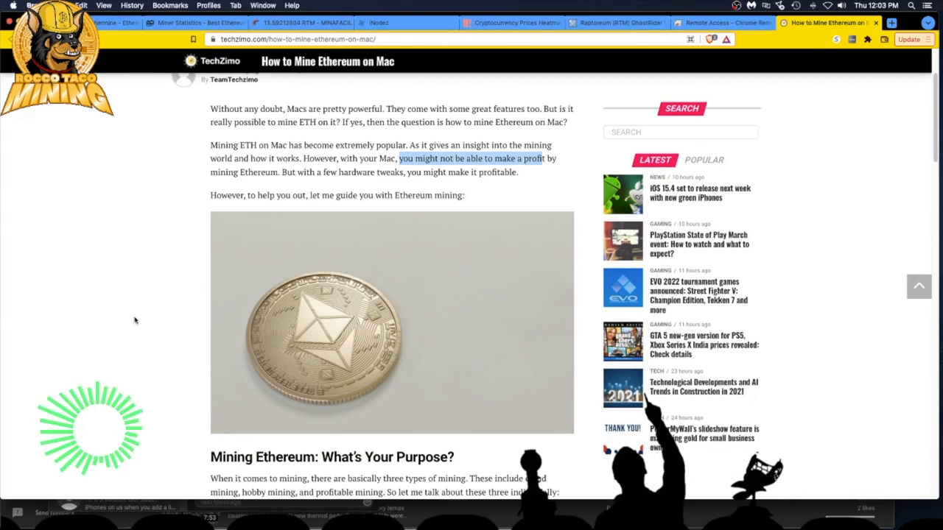
scroll("down", 3)
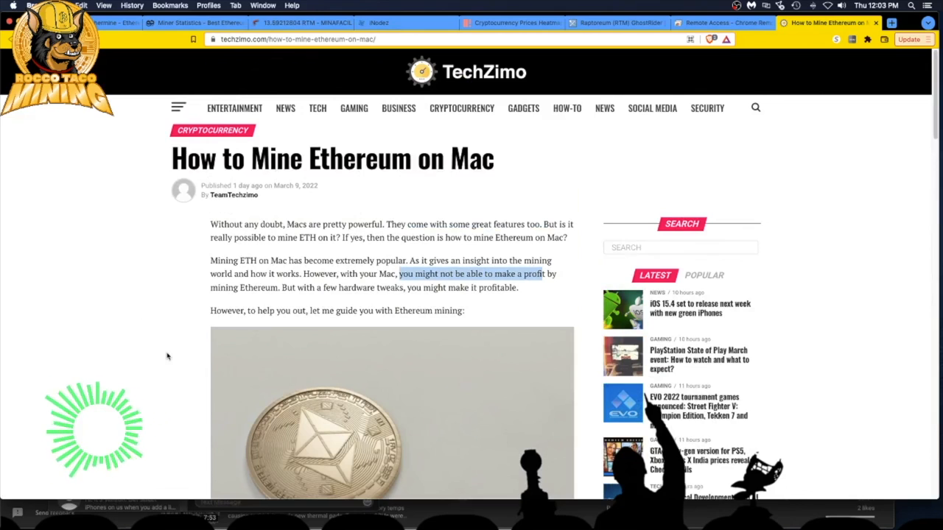
mouse_move(138, 349)
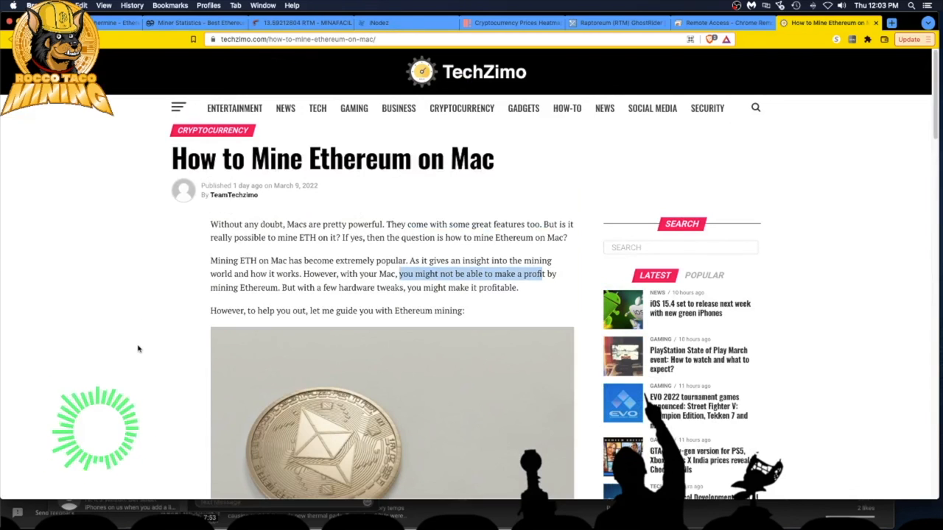